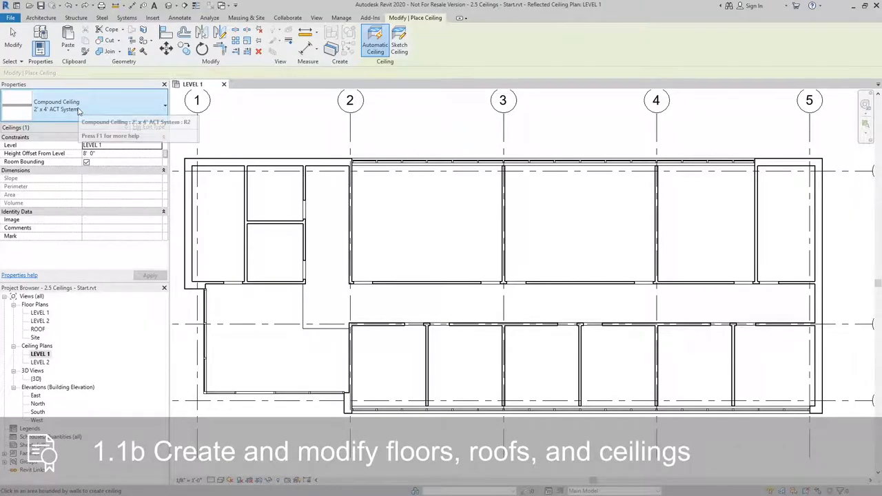
Place 2'x2' ACT System grid ceilings in the bottom-right, adjacent and top-middle rooms.
left_click(164, 105)
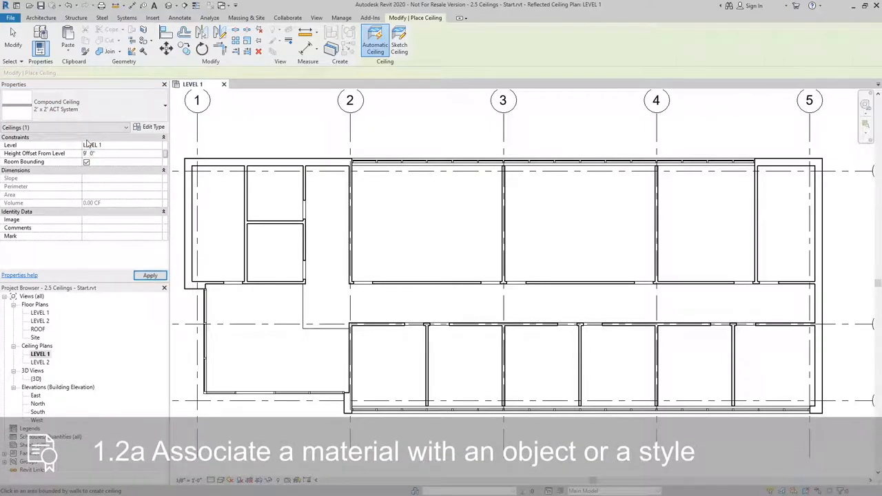
left_click(773, 367)
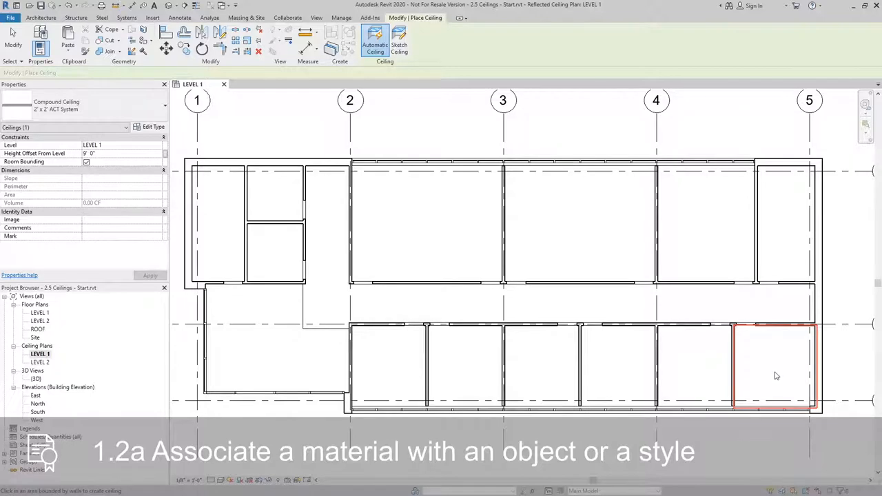
left_click(615, 370)
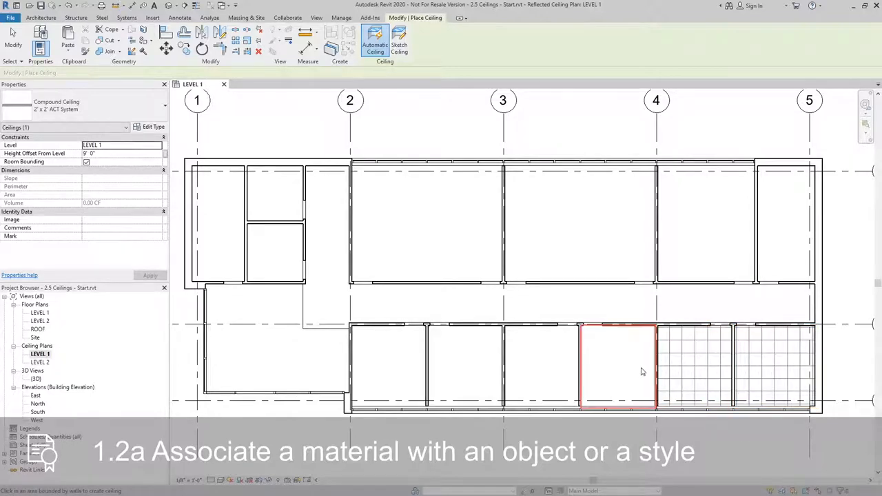
left_click(463, 369)
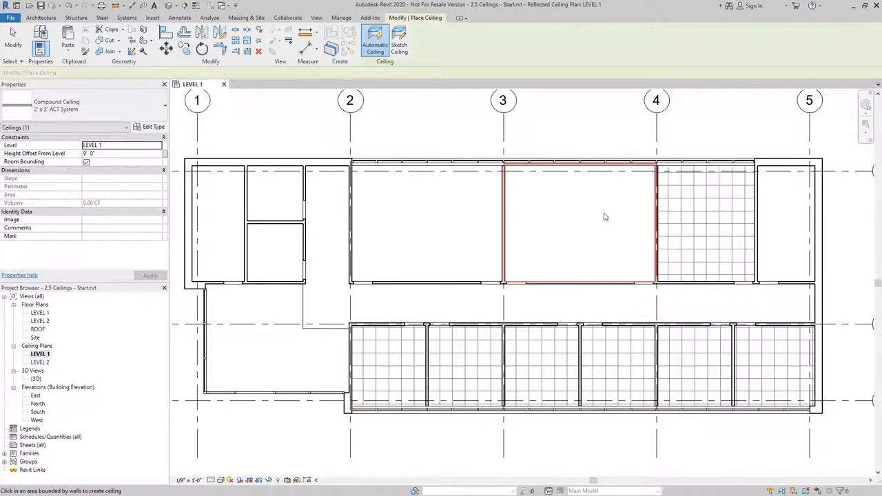
left_click(425, 213)
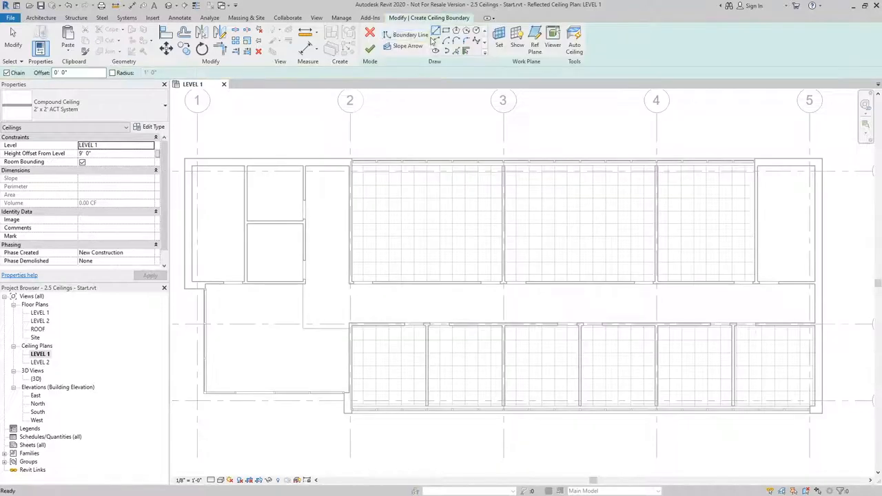
Start a sketched ceiling and set its type to GWB on Mtl. Stud for the hallway.
left_click(411, 35)
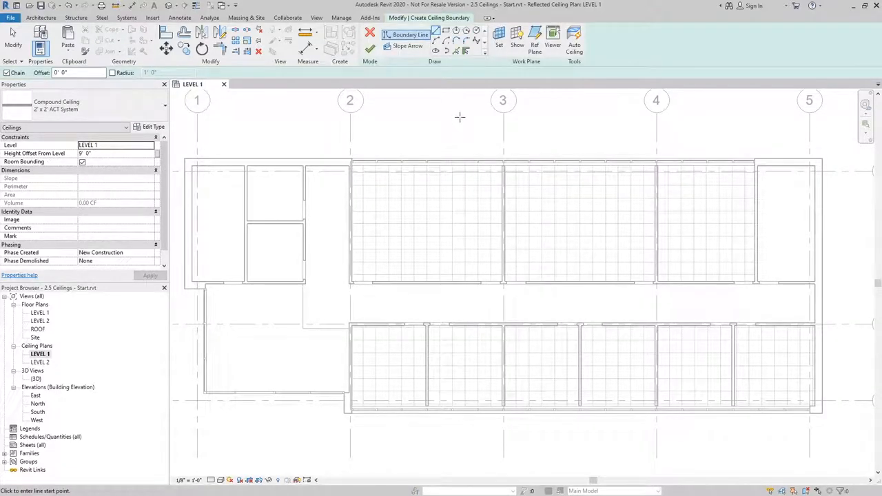
left_click(83, 105)
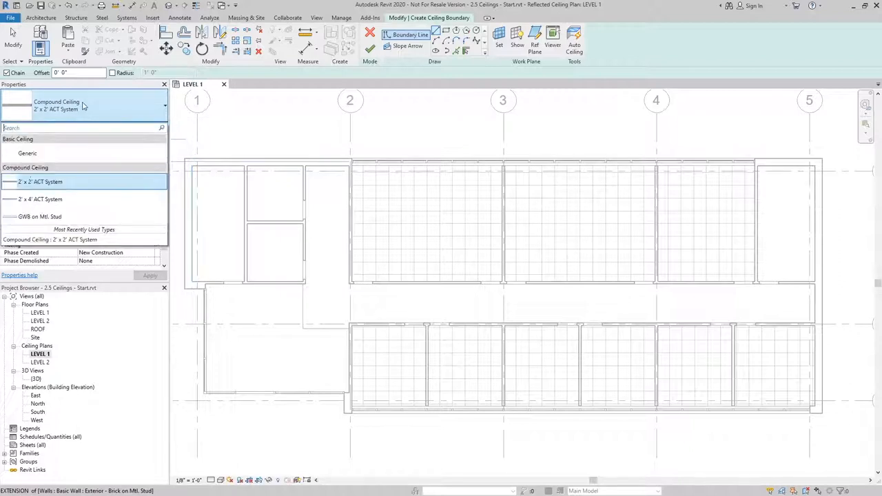
mouse_move(39, 216)
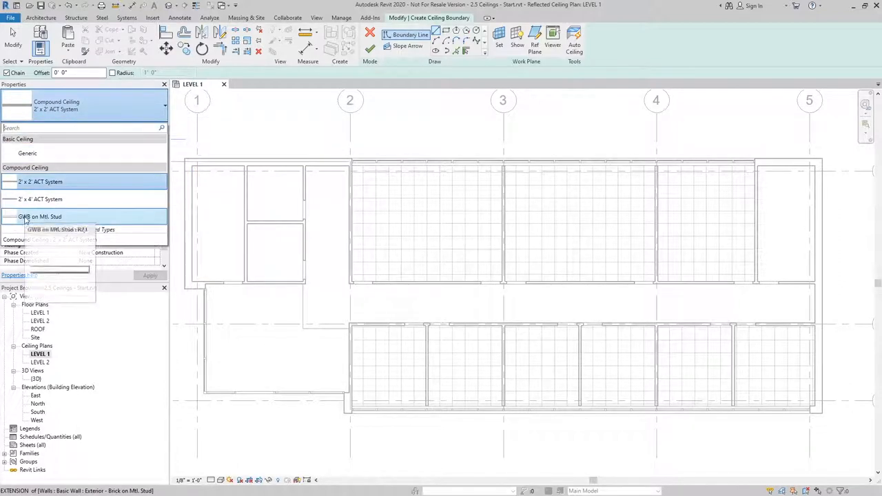
left_click(38, 217)
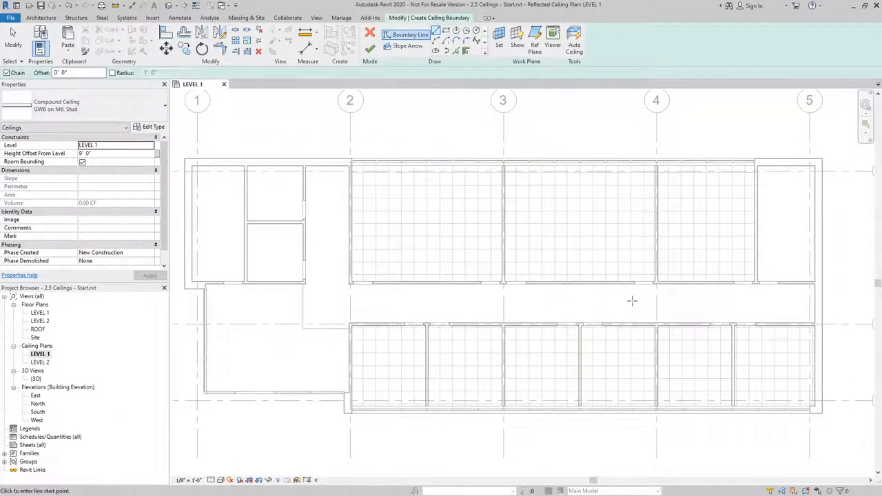
mouse_move(436, 30)
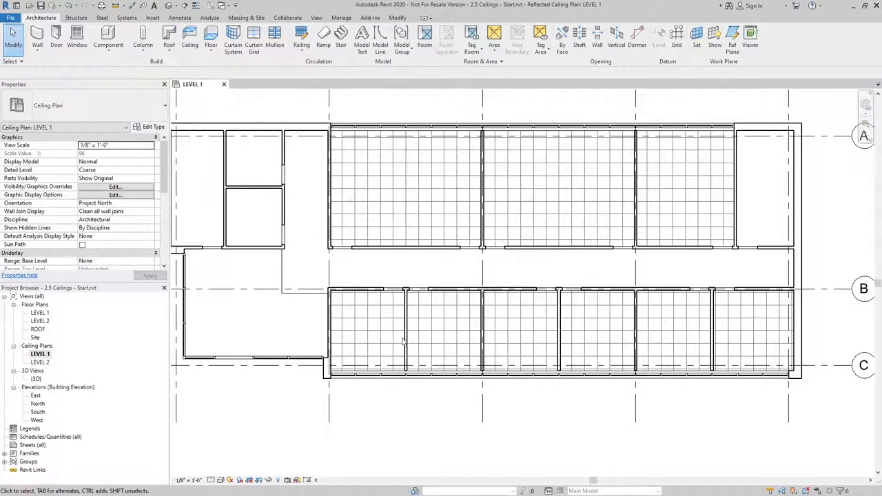
Move a room ceiling gridline to a new position and pan to the neighbouring rooms.
left_click(441, 333)
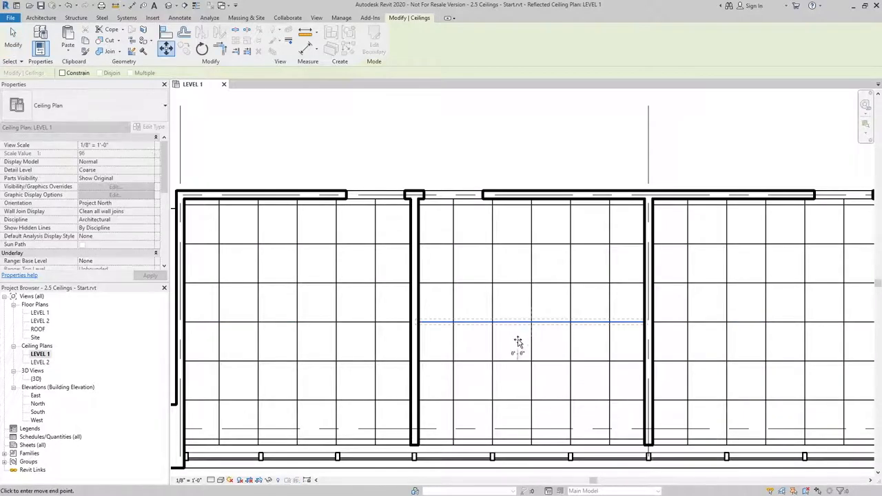
left_click(531, 318)
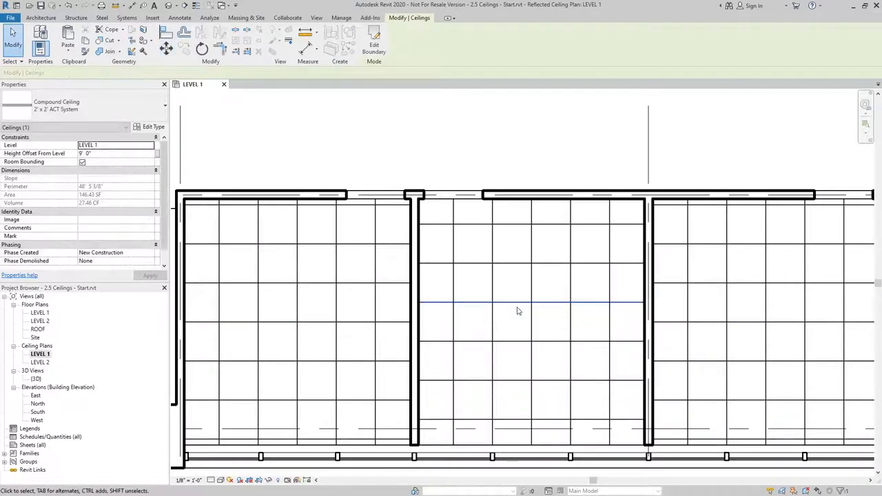
left_click(533, 320)
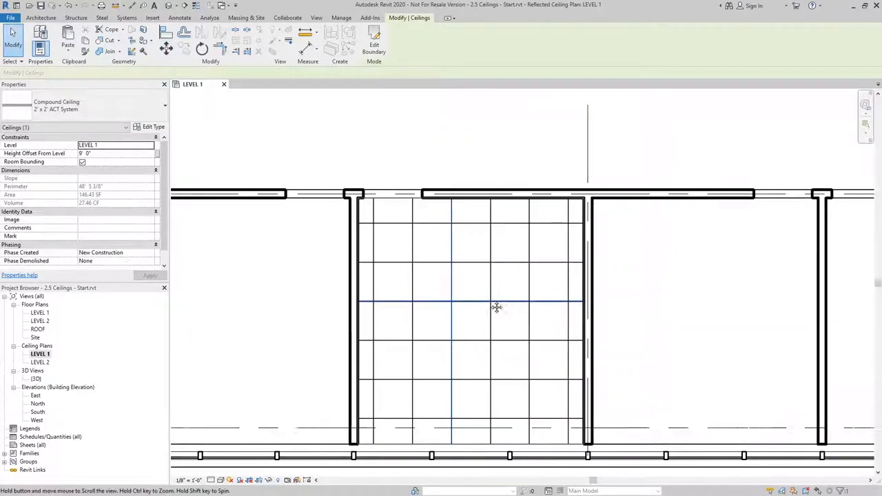
left_click_drag(496, 306, 637, 302)
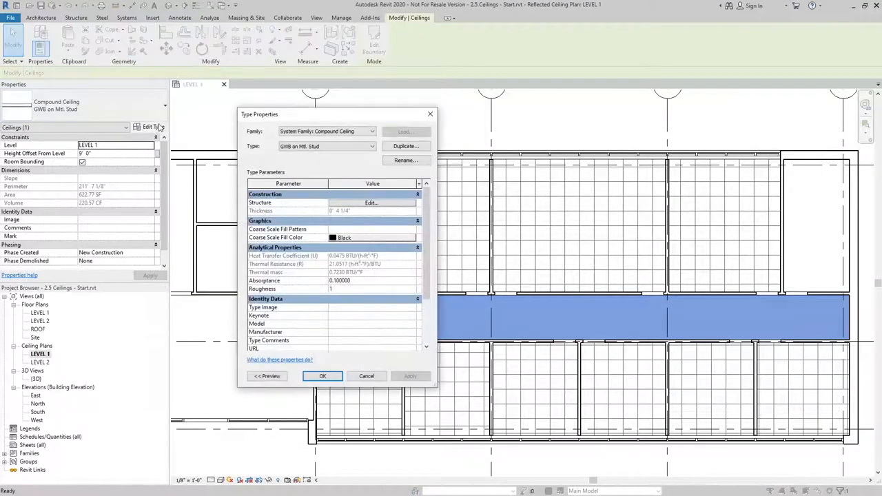
Open the ceiling type's layer structure and browse the Gypsum Wall Board finish material.
left_click(371, 203)
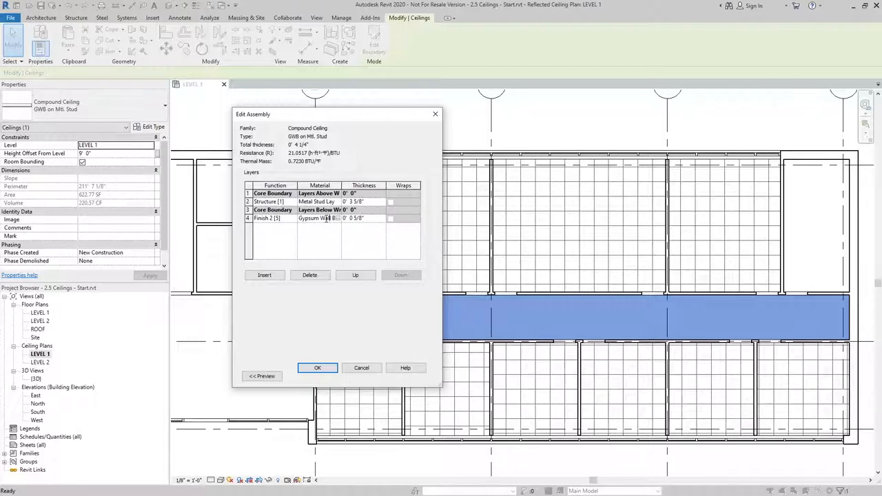
mouse_move(333, 218)
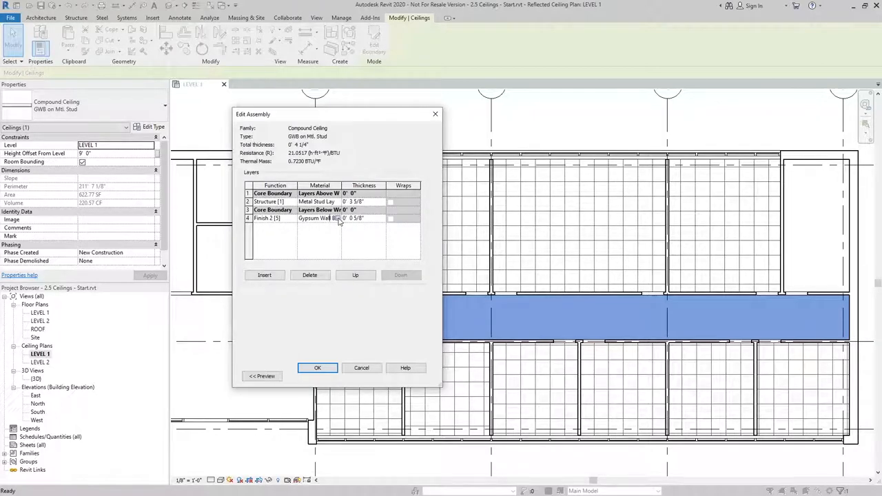
left_click(320, 218)
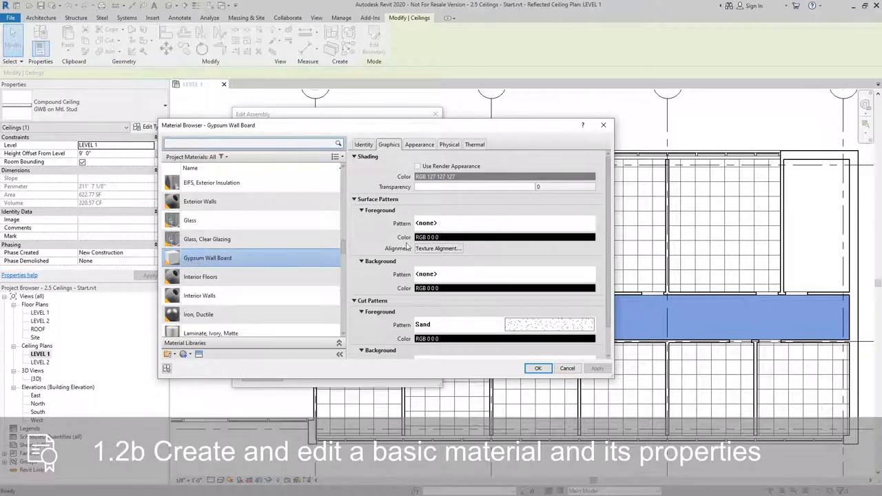
mouse_move(541, 227)
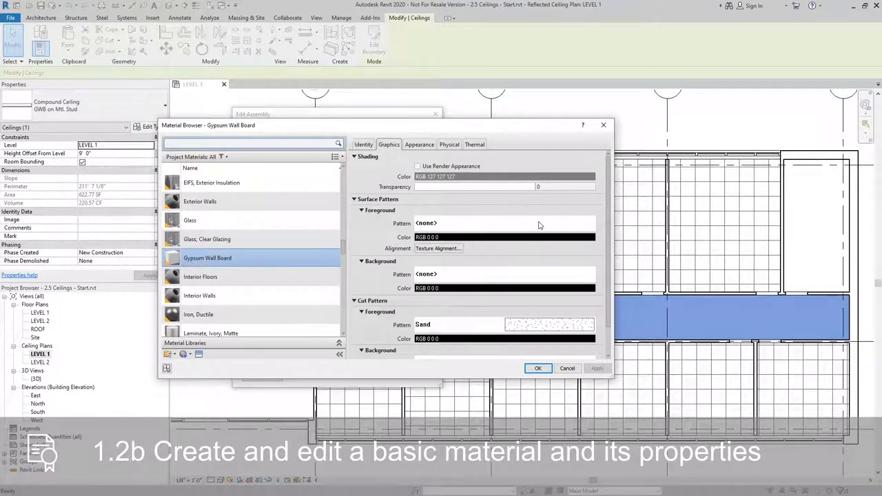
mouse_move(600, 232)
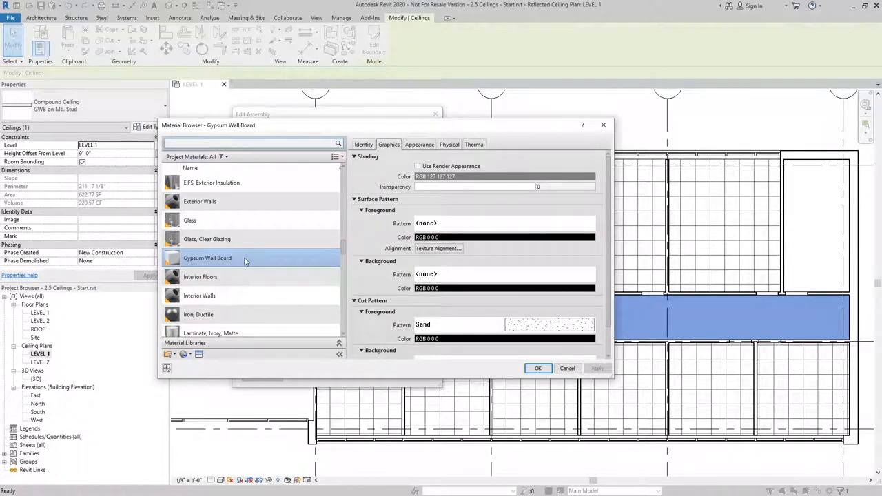
mouse_move(248, 262)
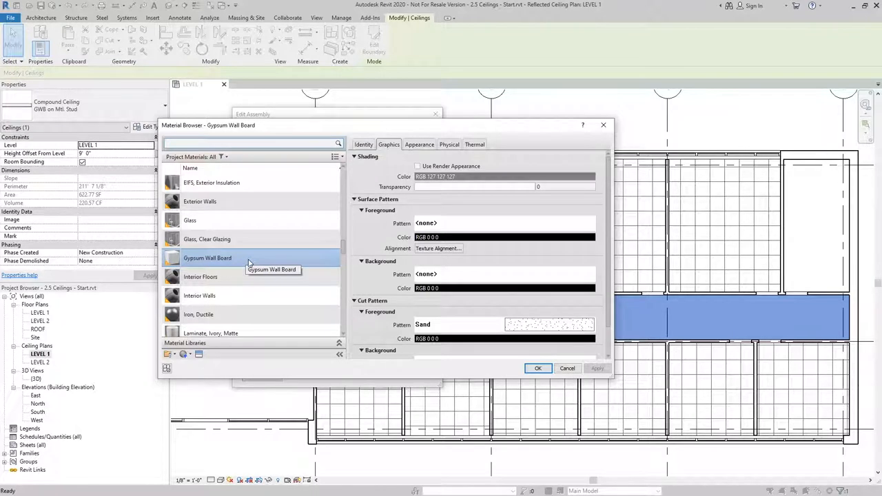
Duplicate Gypsum Wall Board as a ceiling material with Sand - Dense surface pattern and apply it.
right_click(206, 258)
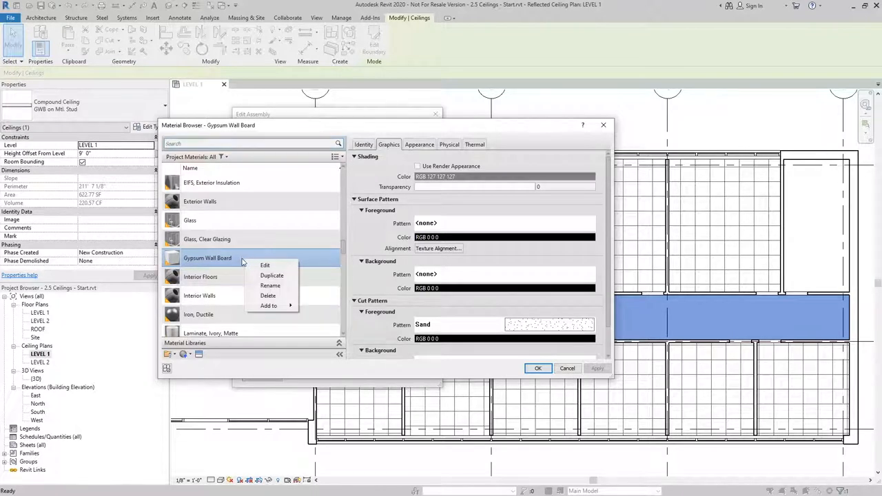
left_click(273, 275)
type("Gypsum Wall Board - Ceiling")
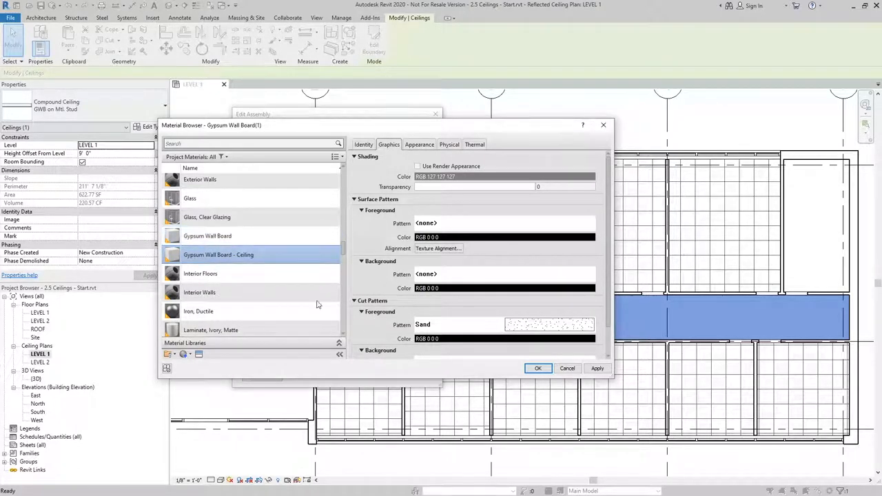
mouse_move(241, 265)
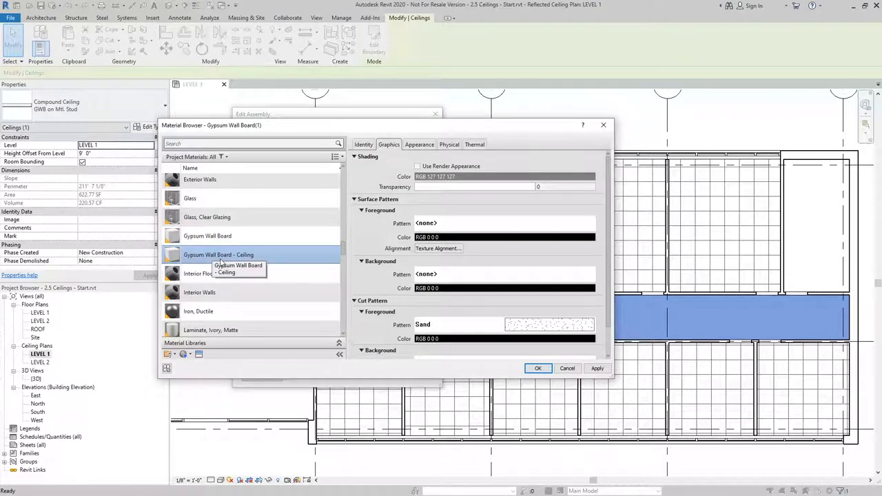
mouse_move(448, 223)
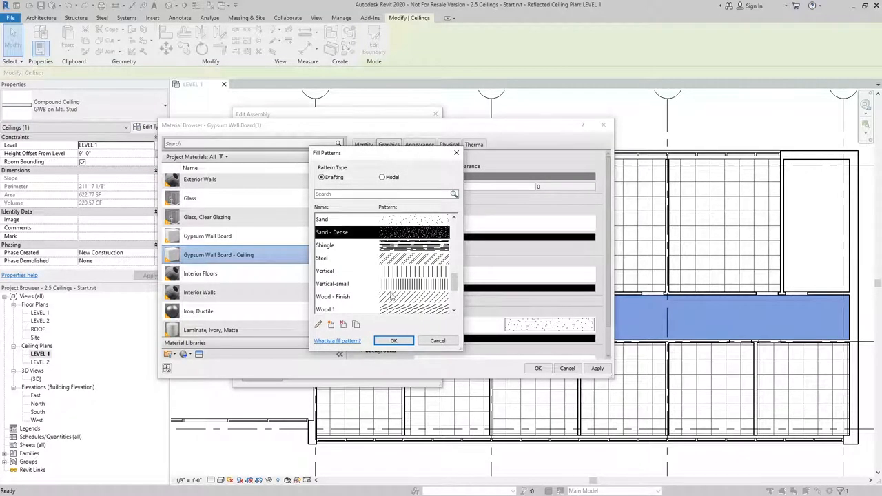
left_click(394, 340)
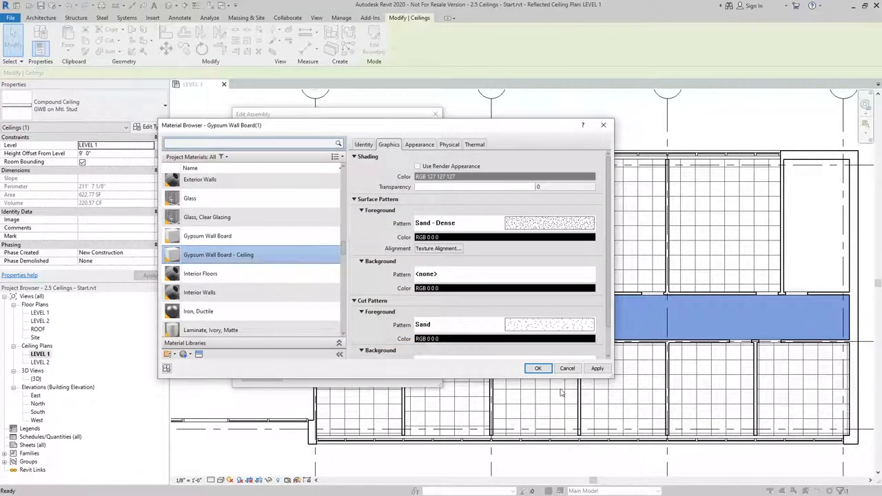
left_click(538, 368)
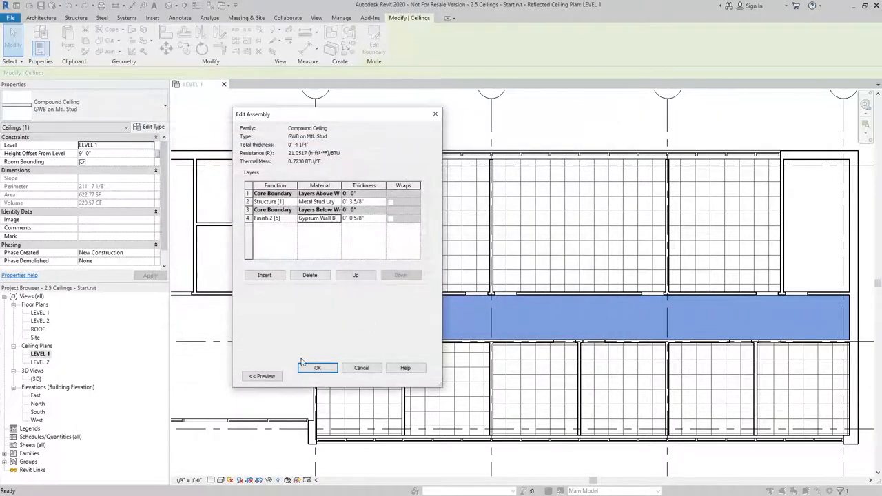
left_click(317, 367)
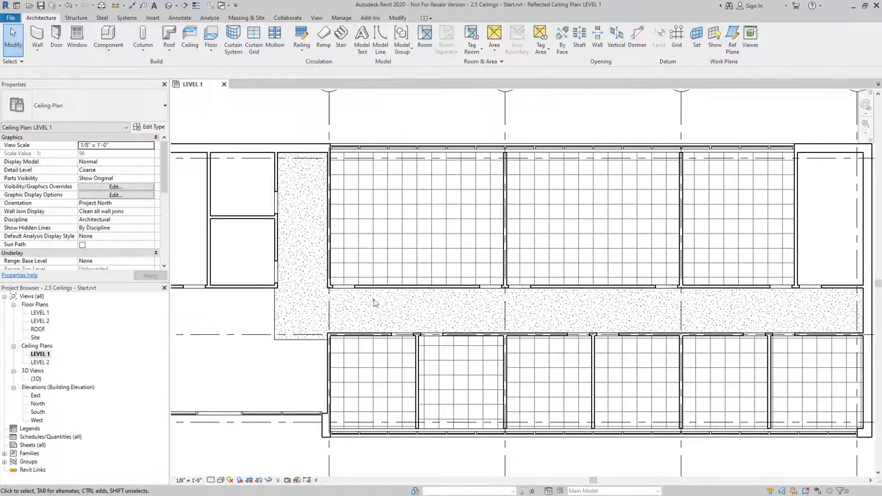
mouse_move(788, 318)
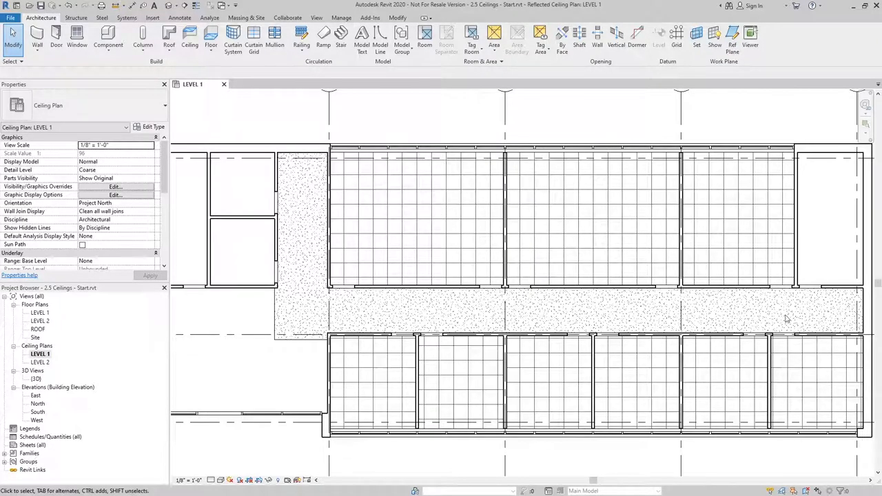